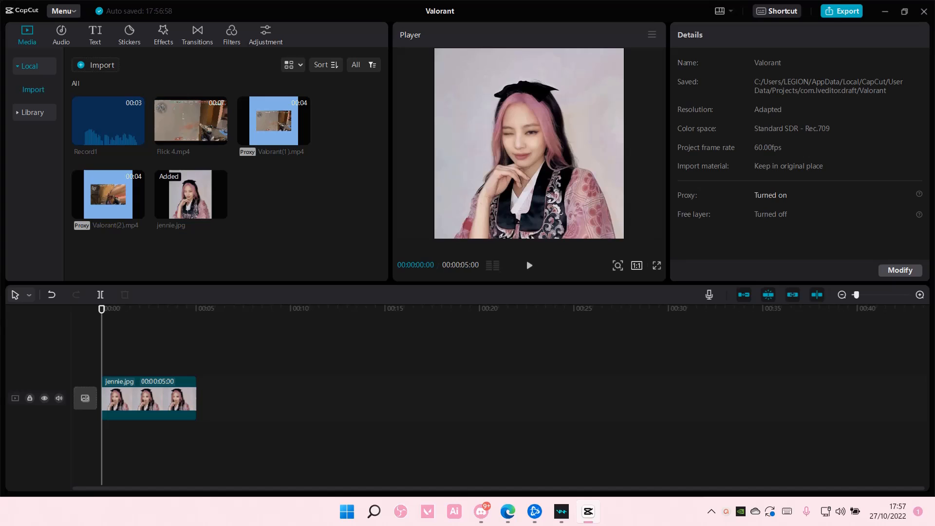
{"action": "mouse_move", "coordinate": [297, 275]}
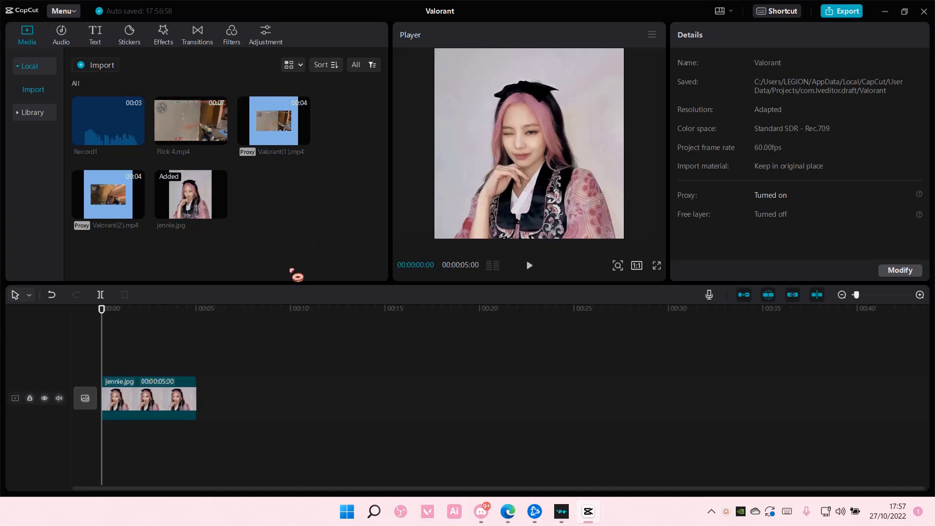
Duplicate the jennie.jpg clip onto an overlay track starting around the 4-second mark
{"action": "left_click", "coordinate": [148, 399]}
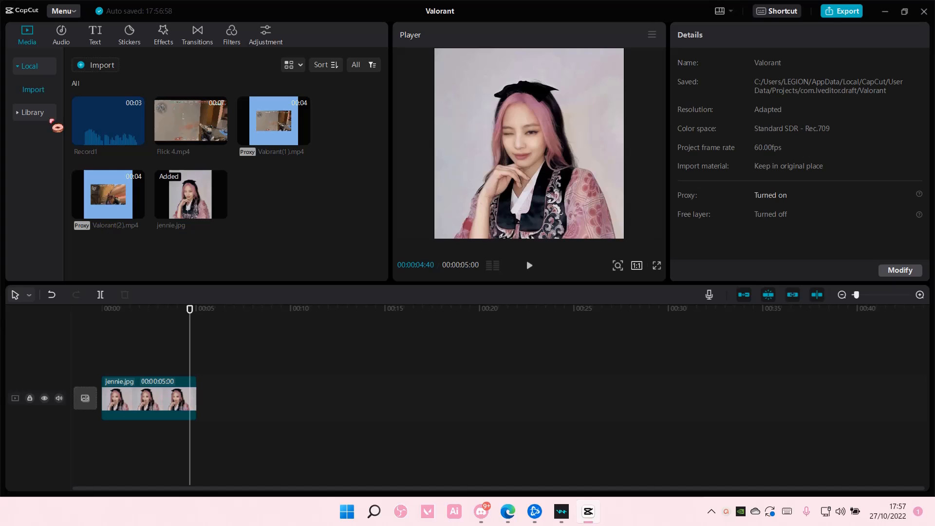
{"action": "right_click", "coordinate": [148, 398]}
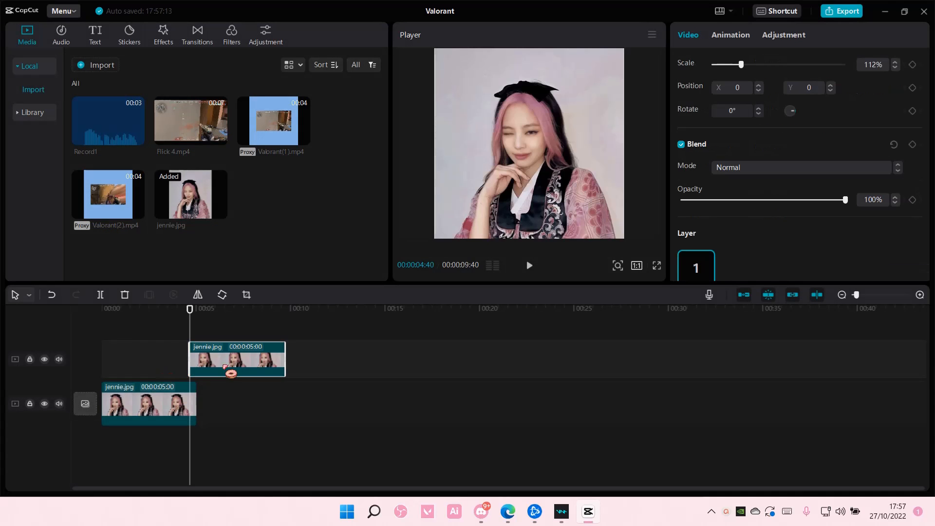
Drop the purple neon heart animation from Library between the photos and move the top copy to 0s
{"action": "left_click", "coordinate": [33, 112]}
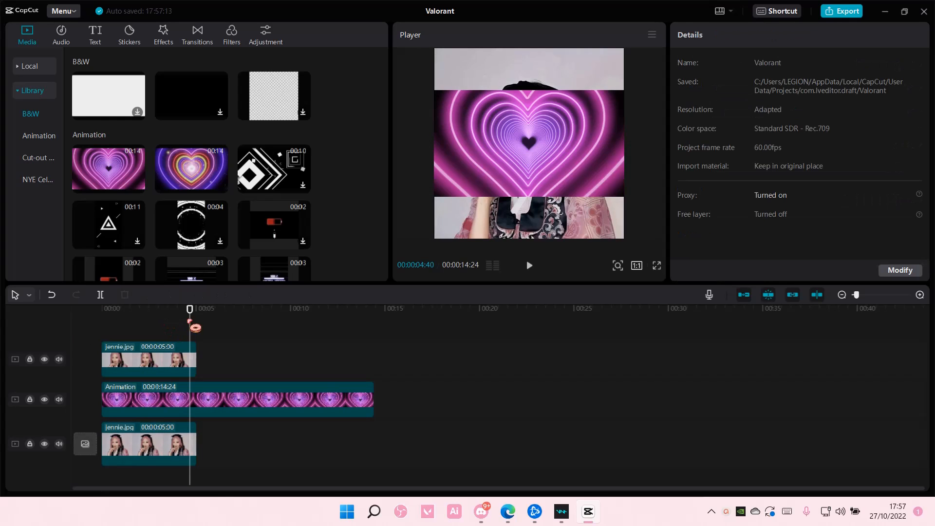
{"action": "left_click", "coordinate": [148, 358]}
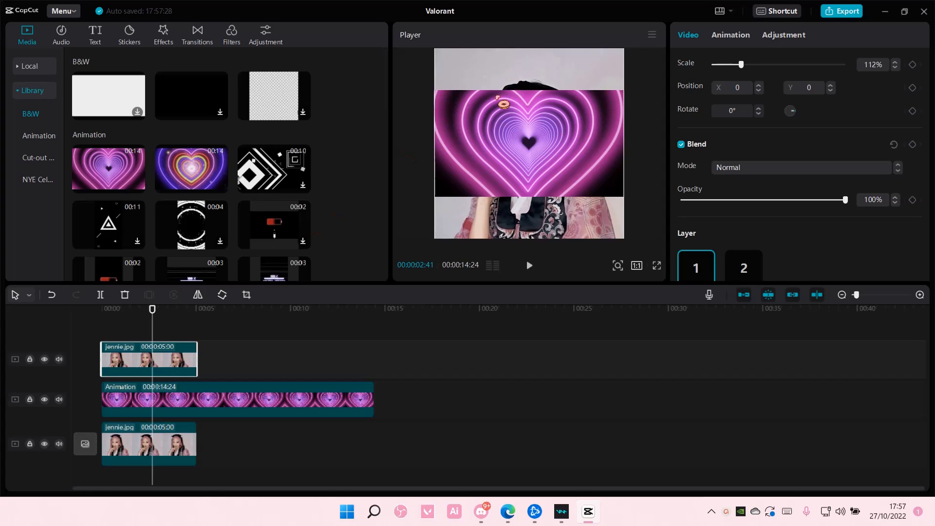
Set the purple heart animation's Blend Mode to Soft light so the portrait shows through
{"action": "left_click", "coordinate": [236, 398]}
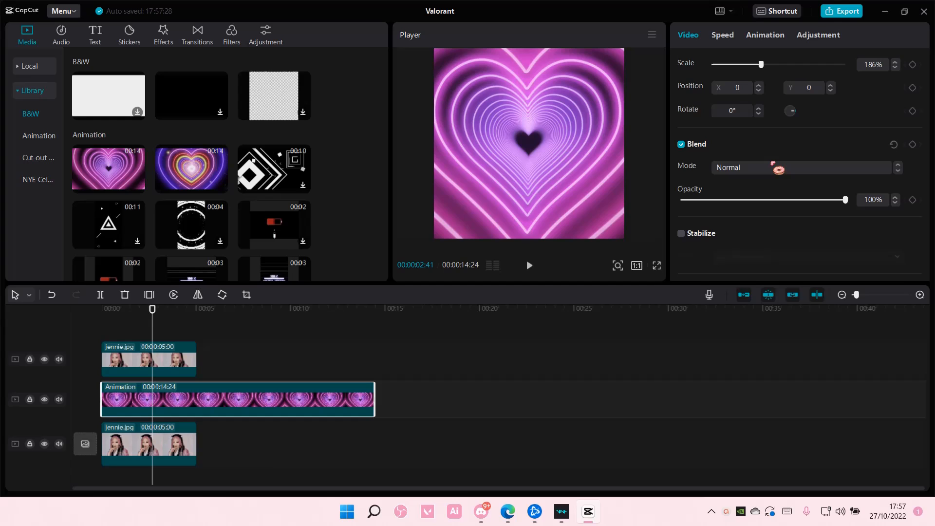
{"action": "left_click", "coordinate": [801, 167]}
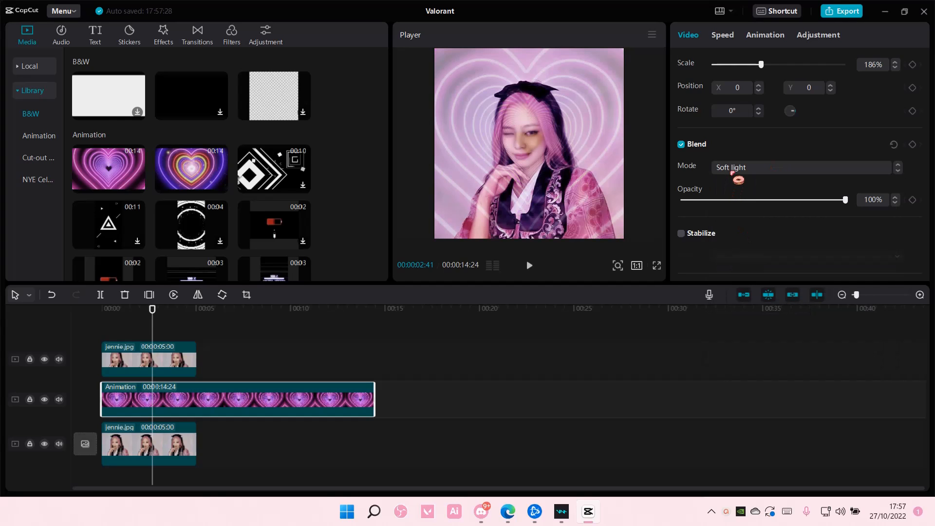
{"action": "mouse_move", "coordinate": [173, 336]}
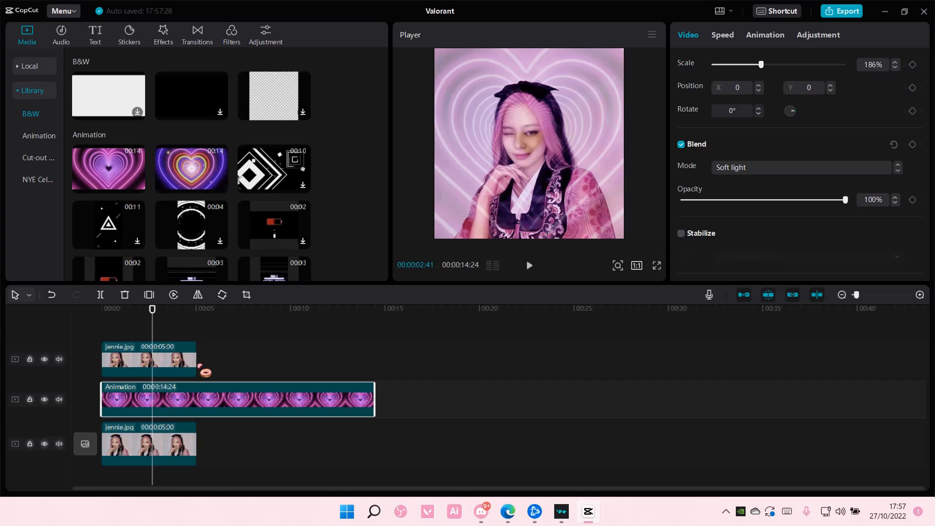
{"action": "left_click", "coordinate": [148, 359]}
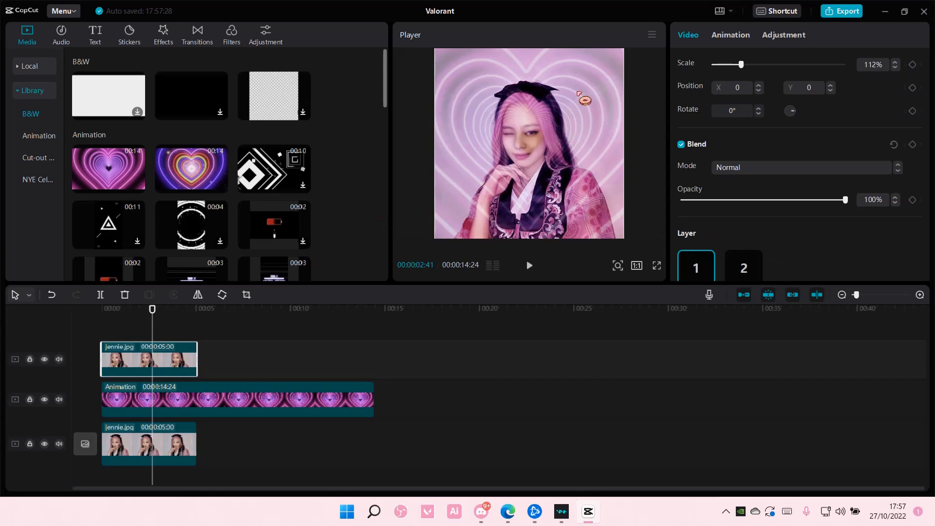
Enable Auto cutout on the upper jennie.jpg copy to isolate the portrait from its background
{"action": "left_click", "coordinate": [768, 63]}
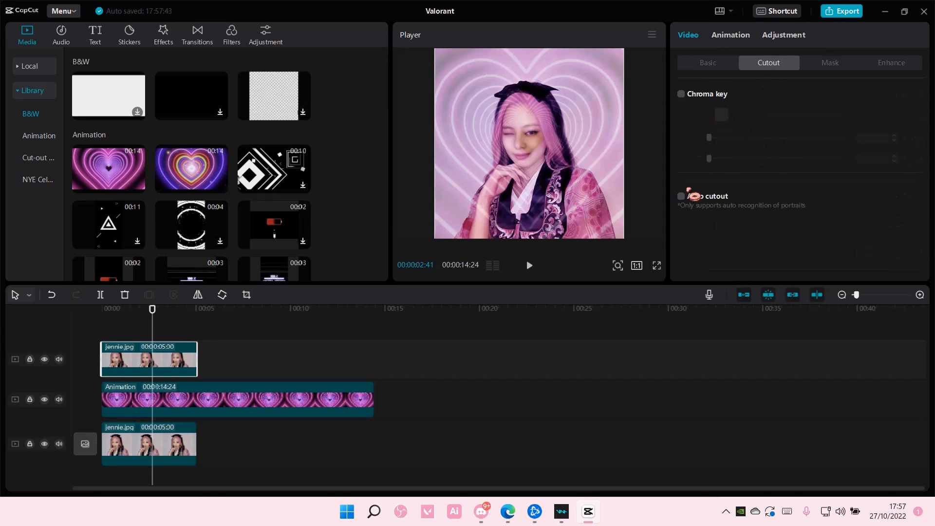
{"action": "left_click", "coordinate": [681, 197]}
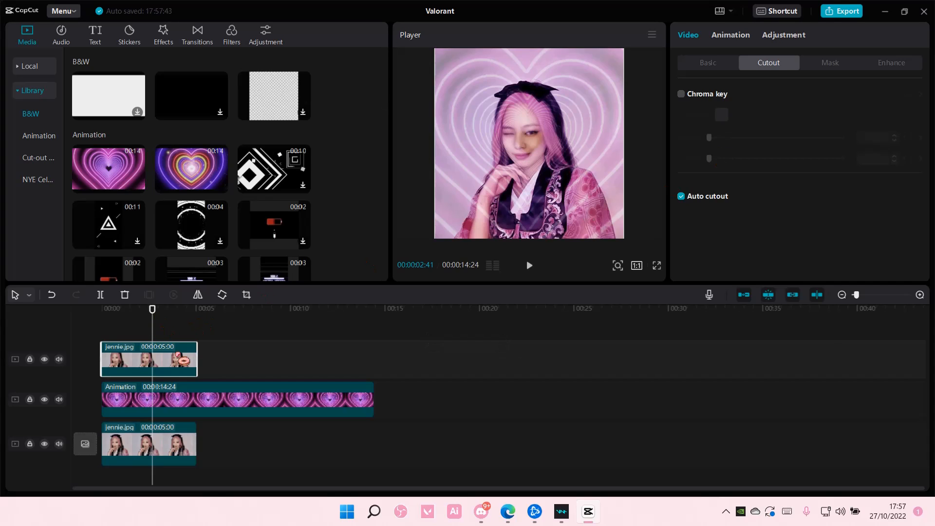
{"action": "left_click", "coordinate": [238, 400]}
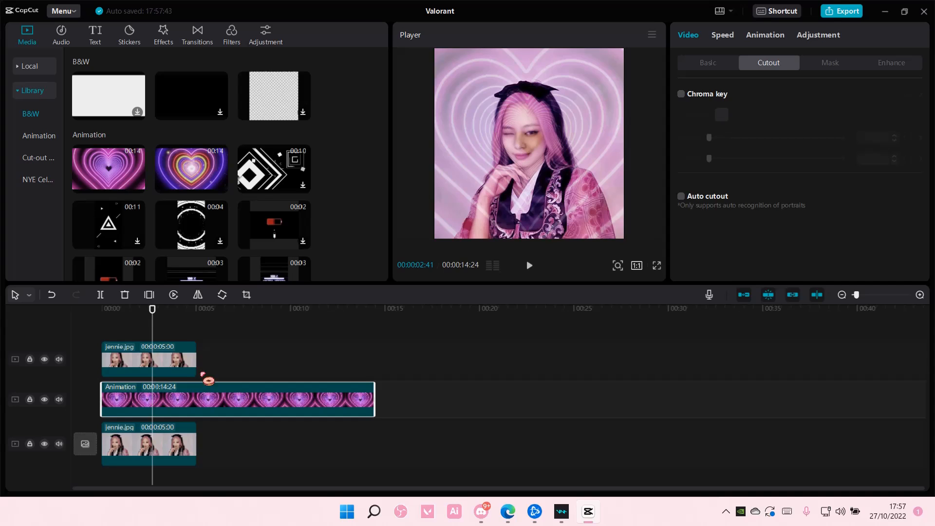
{"action": "left_click", "coordinate": [681, 196]}
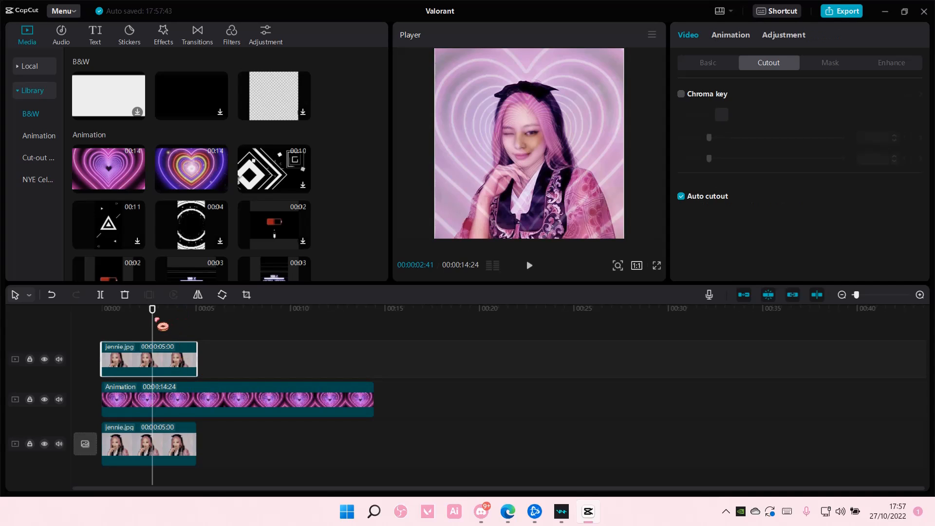
{"action": "left_click", "coordinate": [707, 62]}
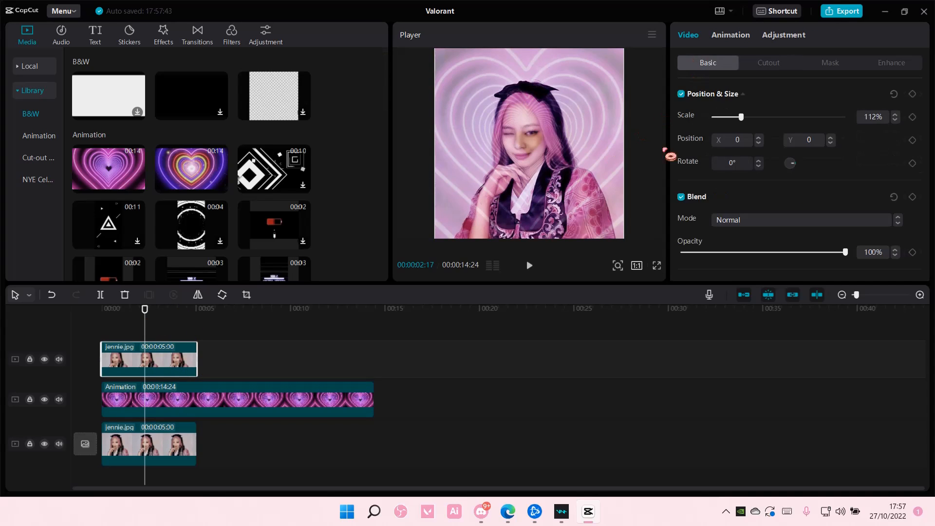
Set the cut-out portrait clip to Layer 2 so it sits in front of the purple hearts
{"action": "left_click", "coordinate": [236, 399]}
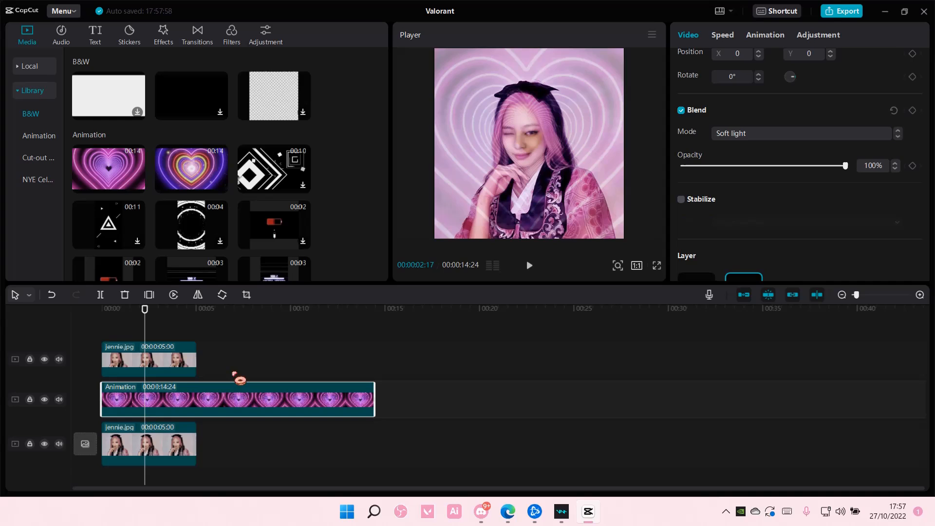
{"action": "left_click", "coordinate": [148, 360]}
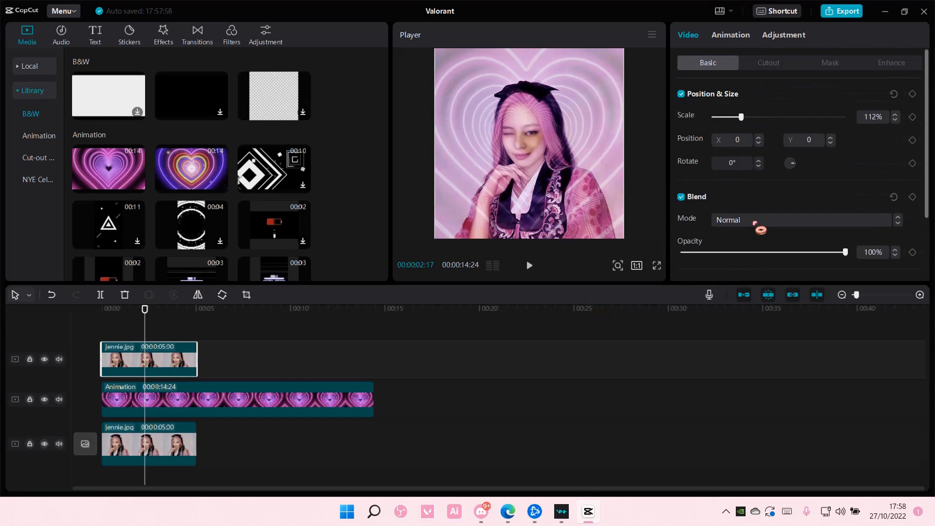
{"action": "scroll", "scroll_direction": "down", "scroll_amount": 3}
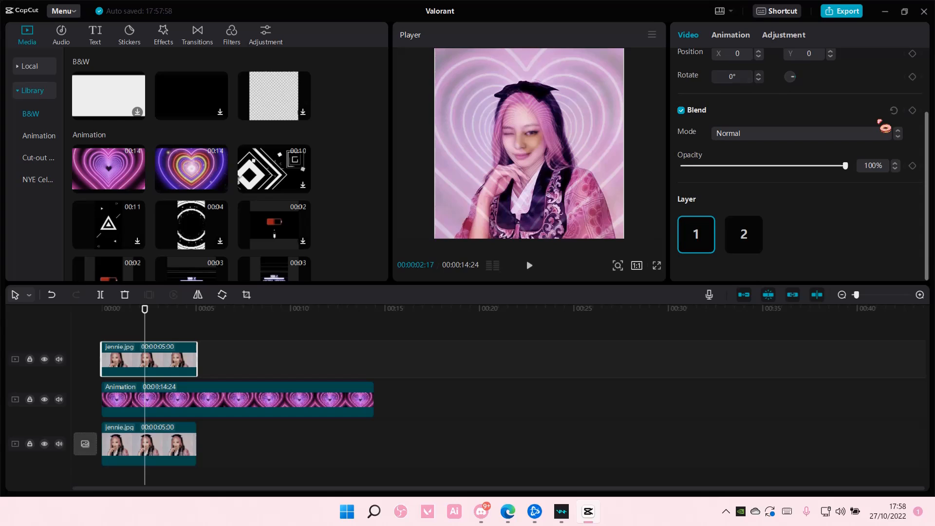
{"action": "left_click", "coordinate": [743, 234]}
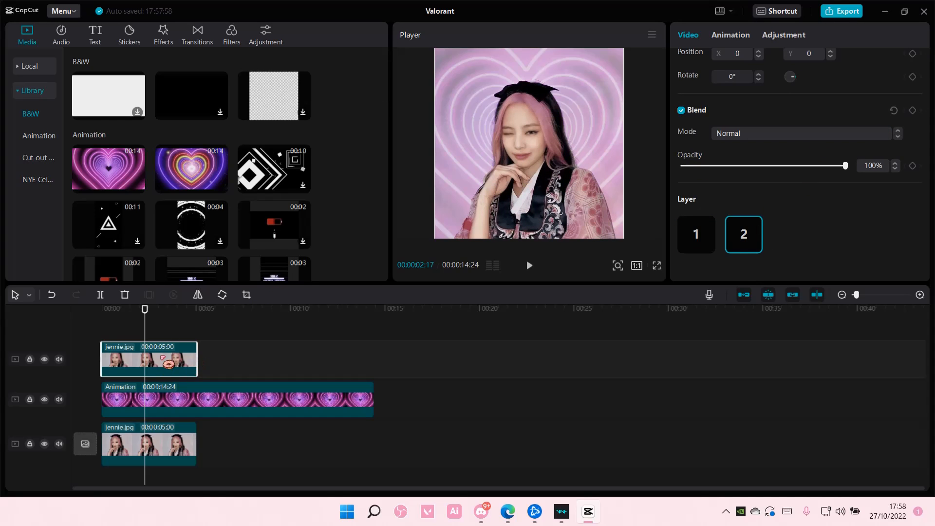
{"action": "left_click", "coordinate": [236, 399]}
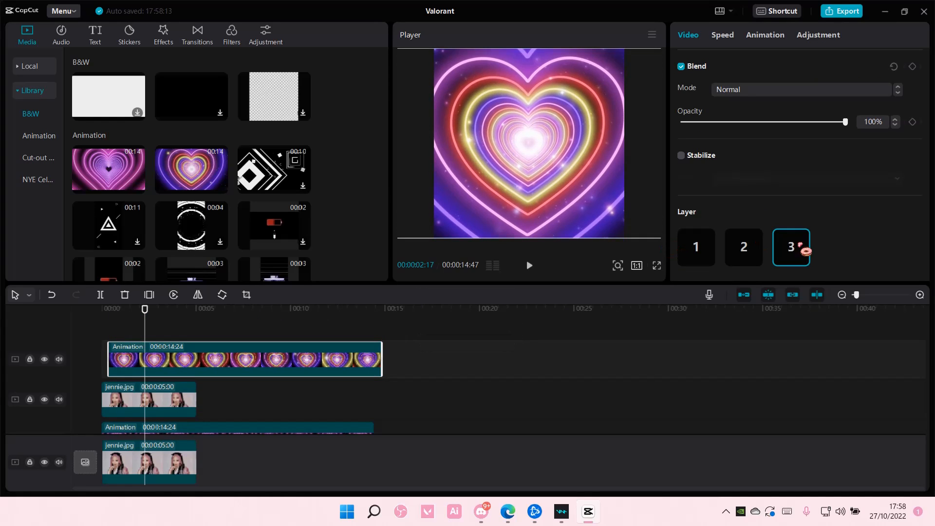
Try Overlay and Hard light on the rainbow heart layer, then settle on Soft light blending
{"action": "left_click", "coordinate": [802, 90]}
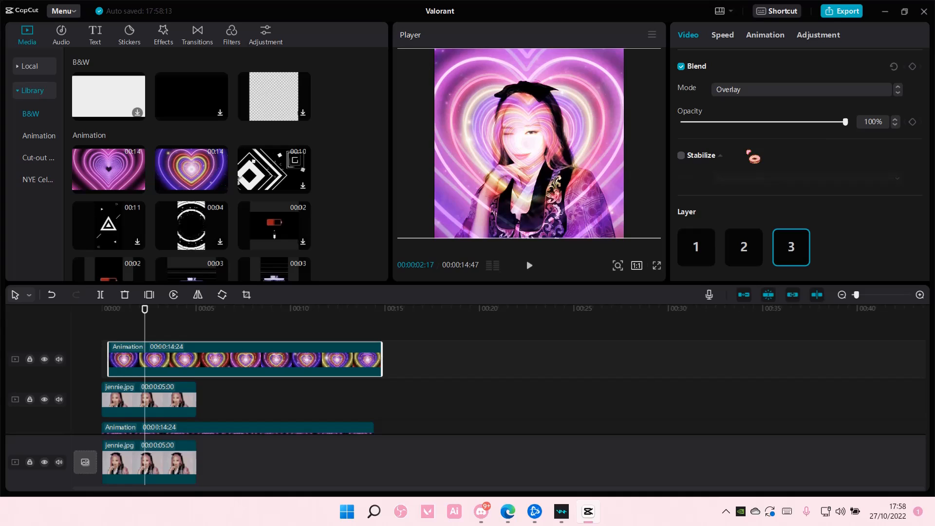
{"action": "left_click", "coordinate": [802, 90]}
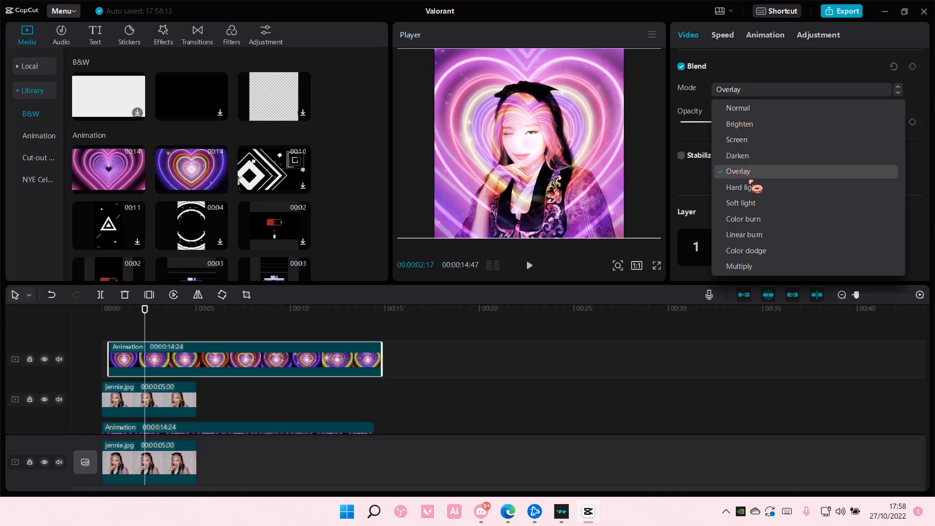
{"action": "left_click", "coordinate": [742, 187]}
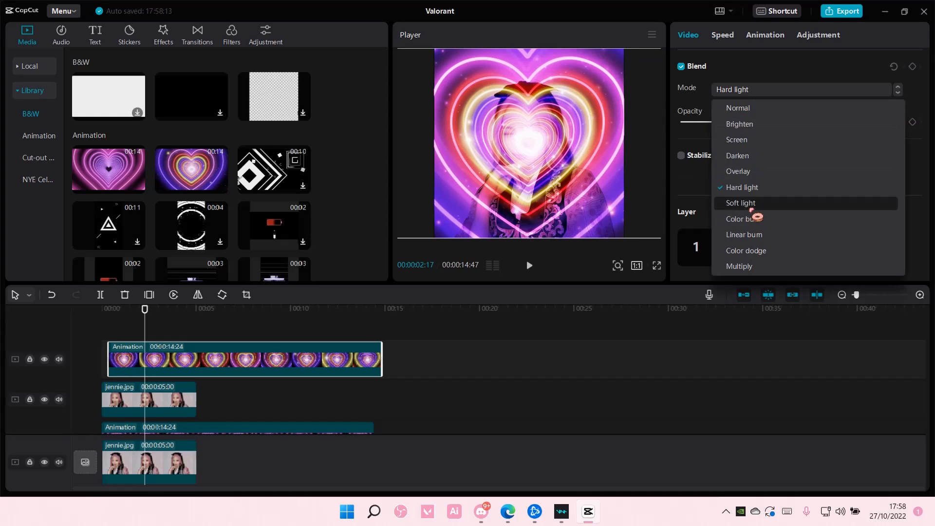
{"action": "left_click", "coordinate": [740, 203]}
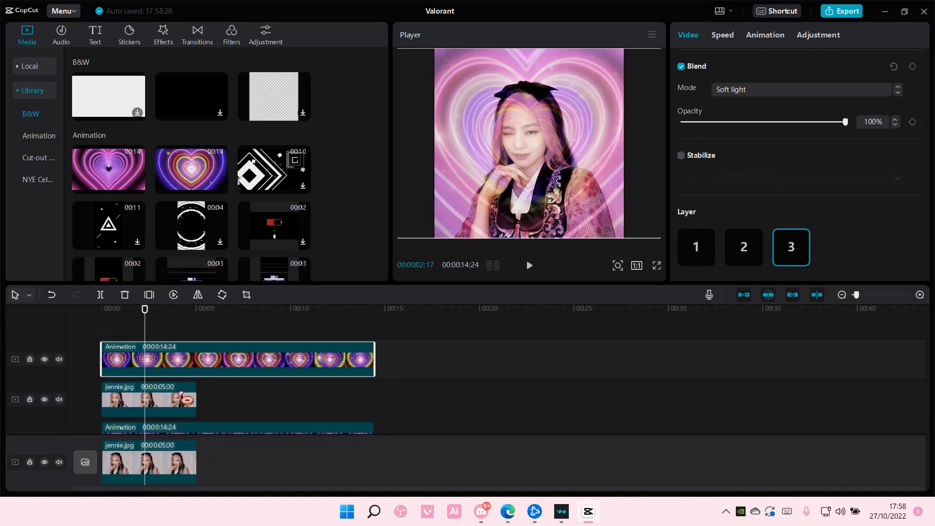
Put the rainbow heart on Layer 2 and the purple heart on Layer 1, leaving the portrait on top
{"action": "left_click", "coordinate": [743, 247]}
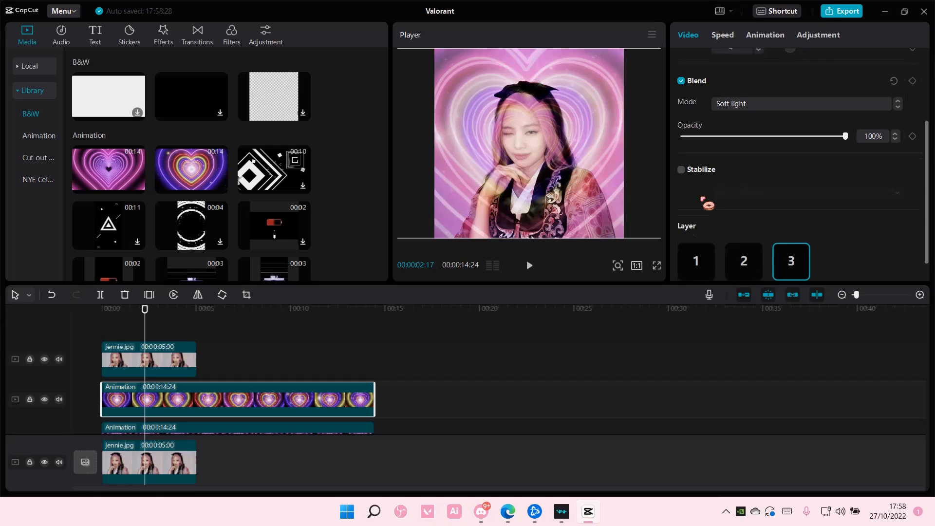
{"action": "left_click", "coordinate": [743, 246]}
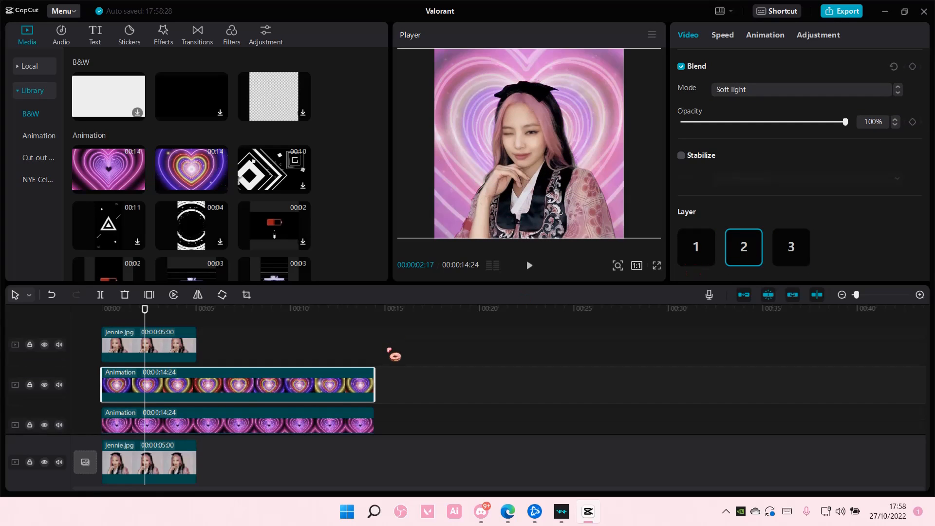
{"action": "left_click", "coordinate": [694, 246]}
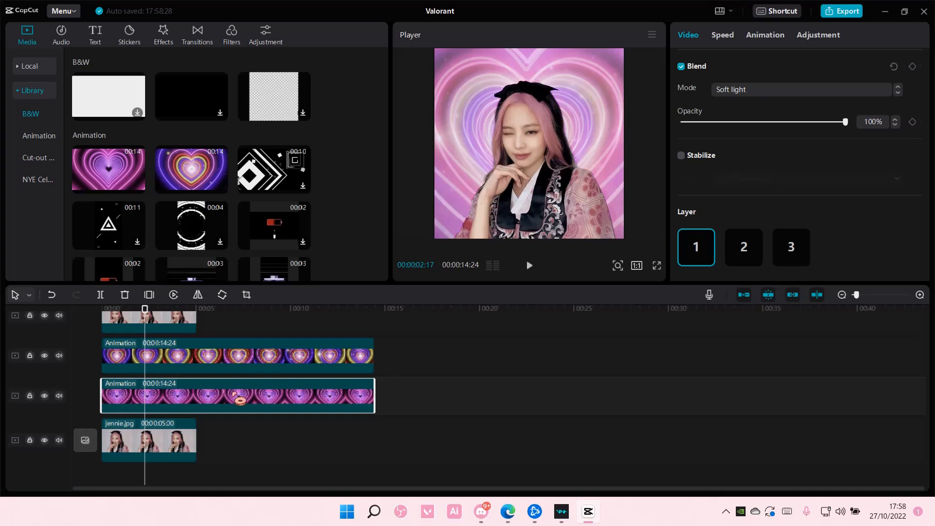
{"action": "left_click", "coordinate": [791, 246]}
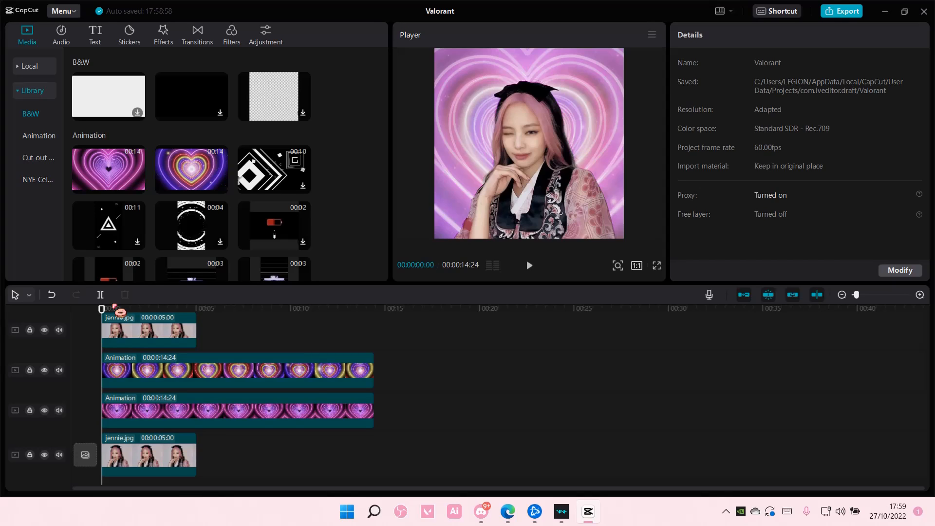
{"action": "mouse_move", "coordinate": [770, 371]}
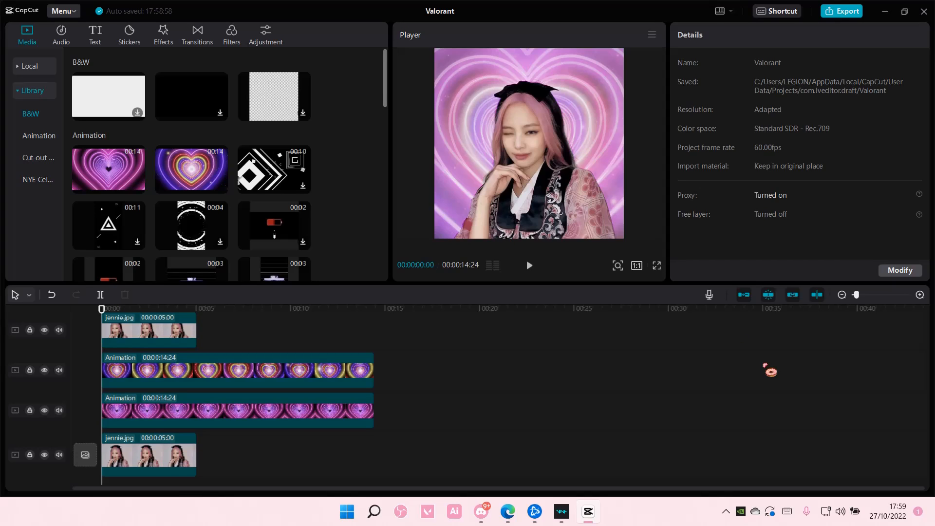